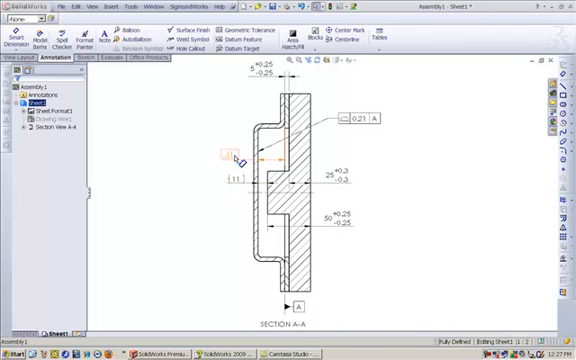
# Switch to the assembly window showing the 3D model with its ±0.30 toleranced dimensions.
pyautogui.moveTo(240, 156); pyautogui.dragTo(356, 122)
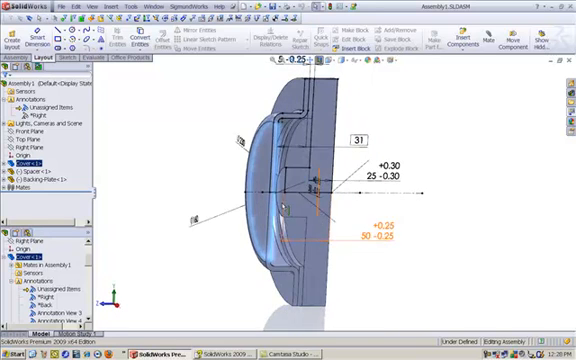
# Define the TolAnalyst gap measurement and stack and show the results summary table.
pyautogui.click(48, 188)
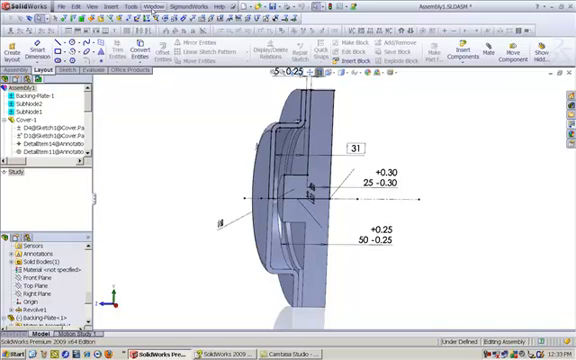
pyautogui.click(172, 6)
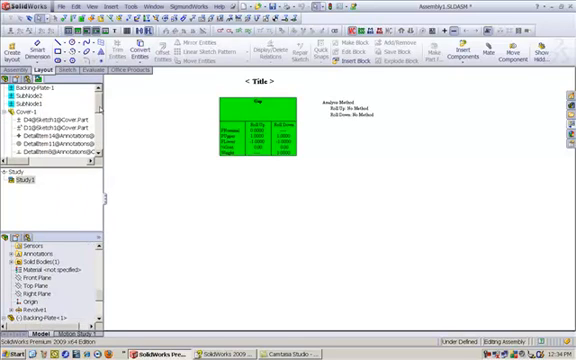
# Show the RollUp RollDown statistics report with the gap's bell-shaped distribution curve.
pyautogui.scroll(-3)
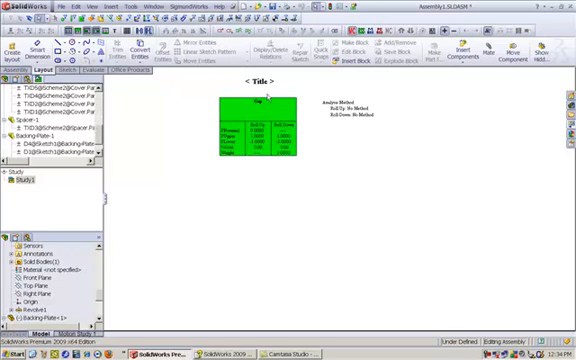
pyautogui.click(44, 128)
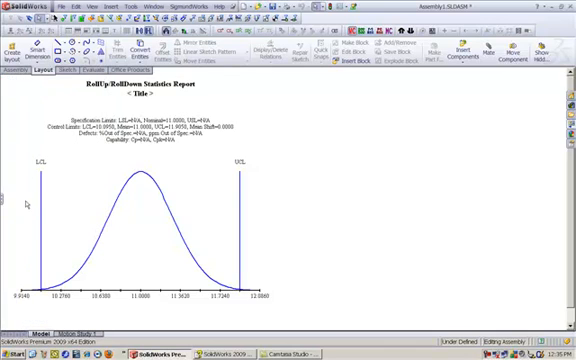
pyautogui.moveTo(224, 312)
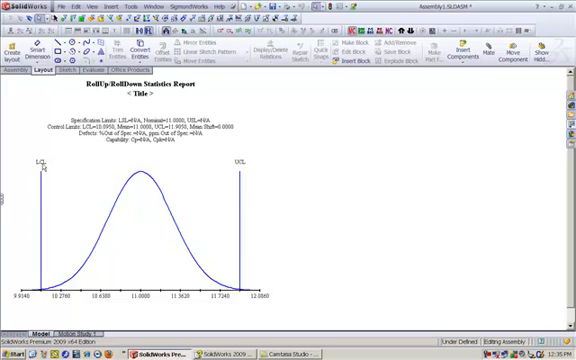
pyautogui.moveTo(246, 166)
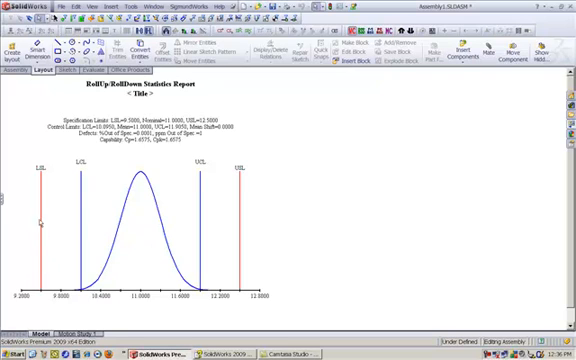
pyautogui.moveTo(240, 170)
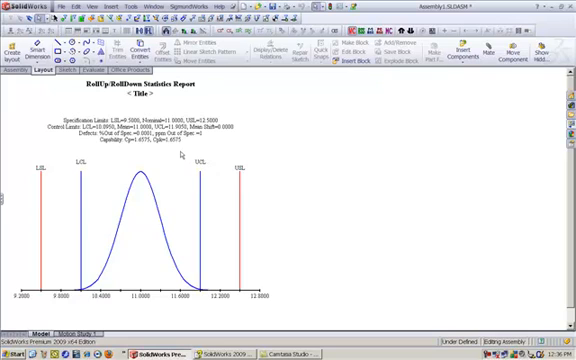
pyautogui.moveTo(40, 210)
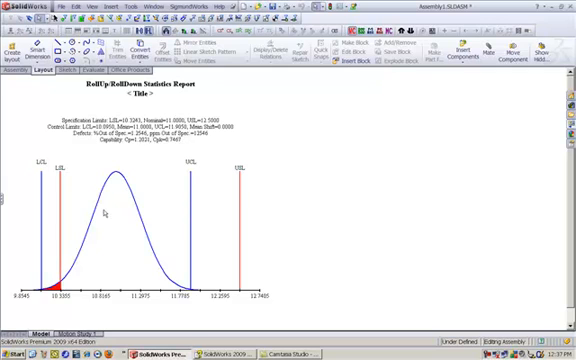
pyautogui.moveTo(244, 212)
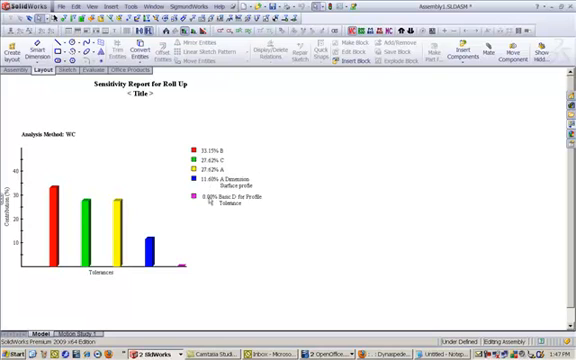
pyautogui.moveTo(176, 156)
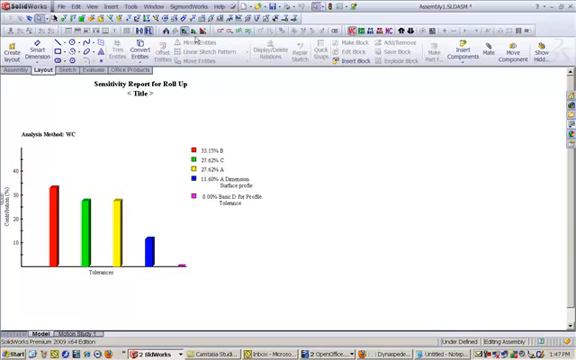
pyautogui.moveTo(198, 38)
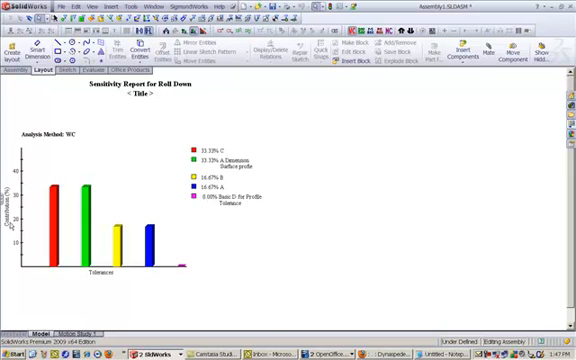
pyautogui.moveTo(74, 160)
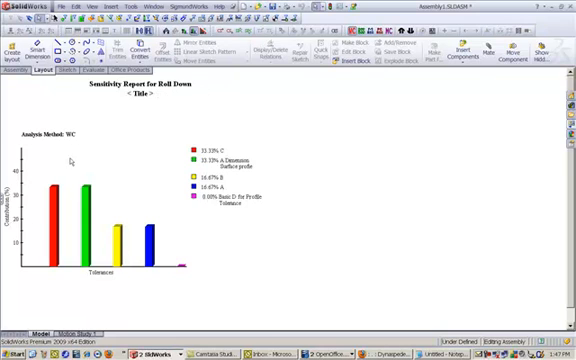